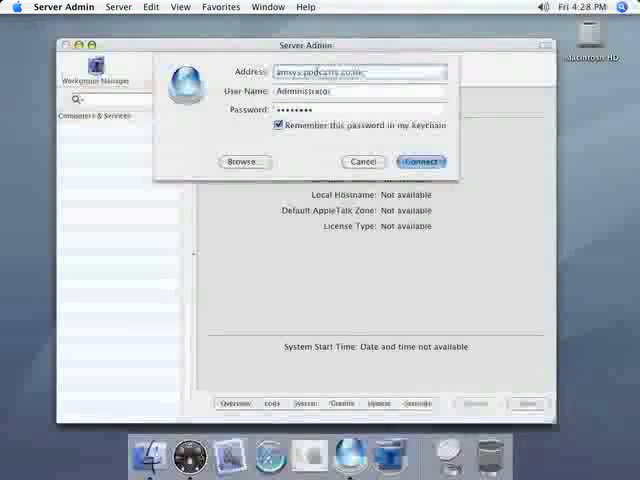
Connect as administrator and enable POP in the Mail service's General settings
left_click(420, 160)
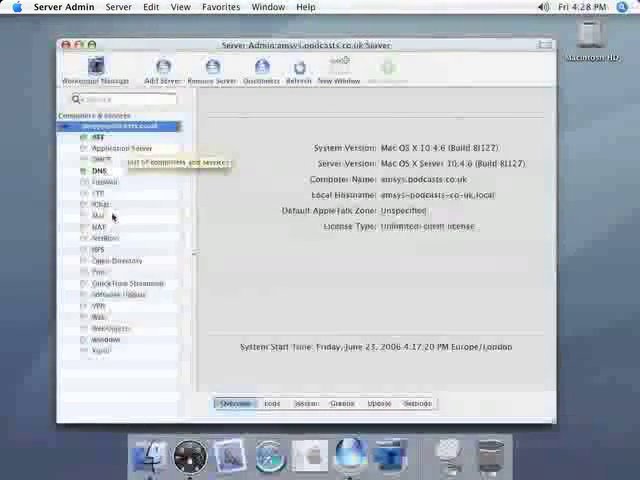
left_click(96, 216)
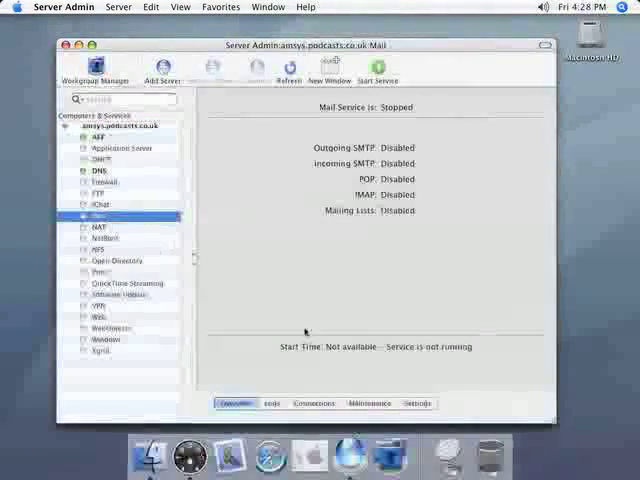
left_click(416, 404)
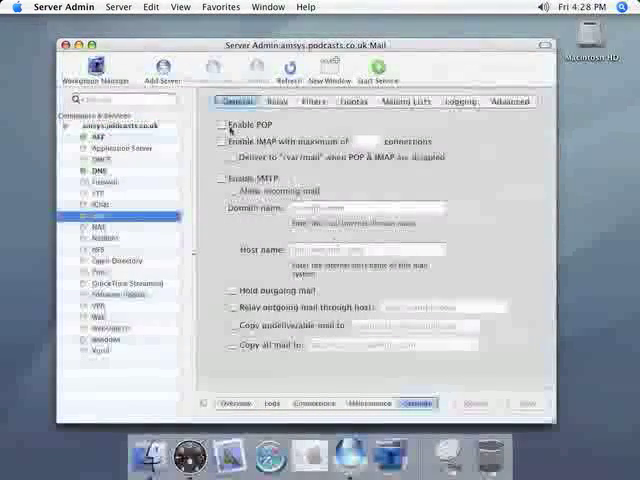
left_click(220, 124)
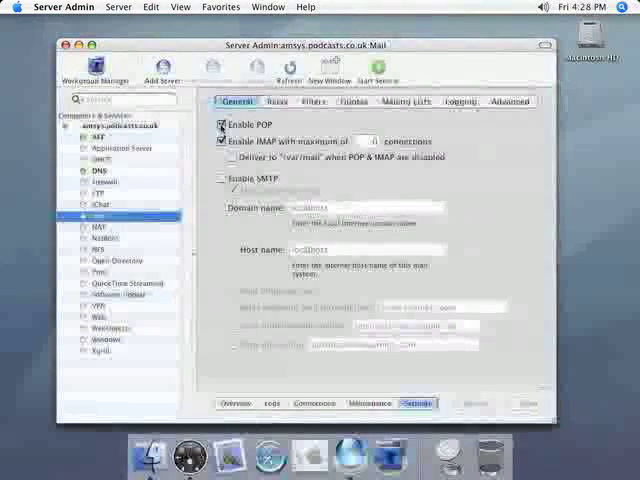
left_click(220, 178)
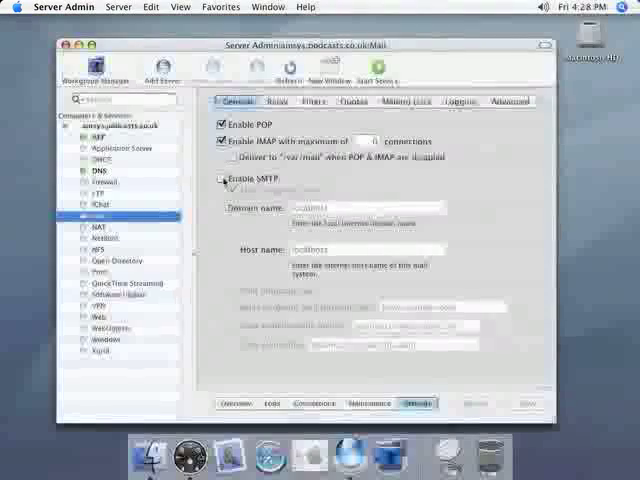
Enable SMTP with relays accepted only from listed hosts, then launch Workgroup Manager
left_click(220, 178)
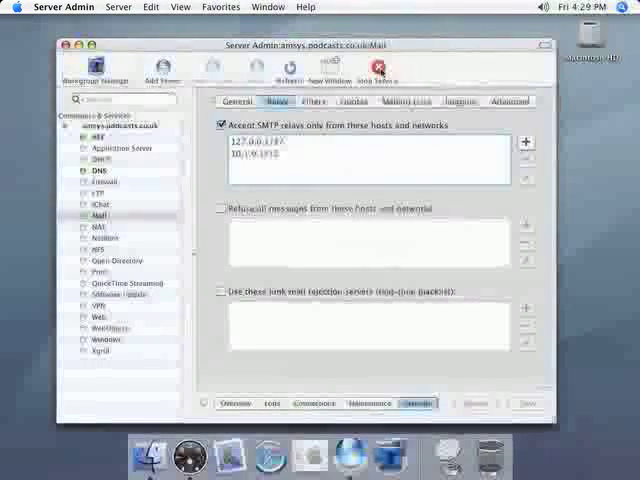
left_click(110, 126)
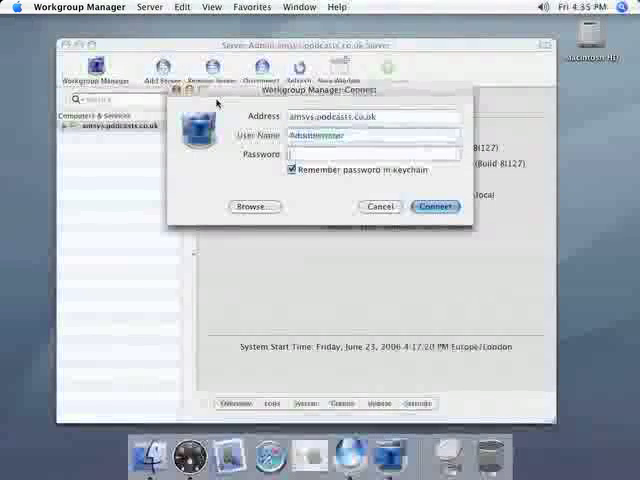
Connect with the password, dismiss the directory warning and show a user's Mail settings in Accounts
type("password")
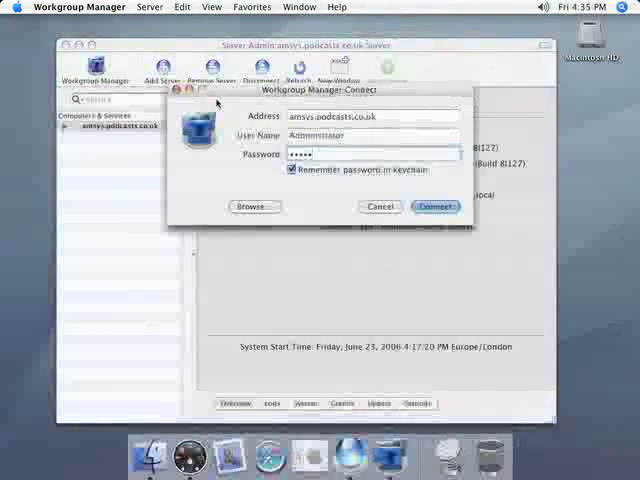
left_click(436, 206)
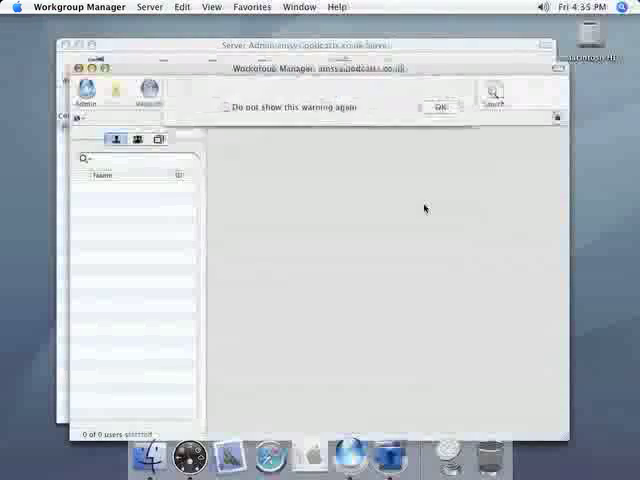
left_click(436, 108)
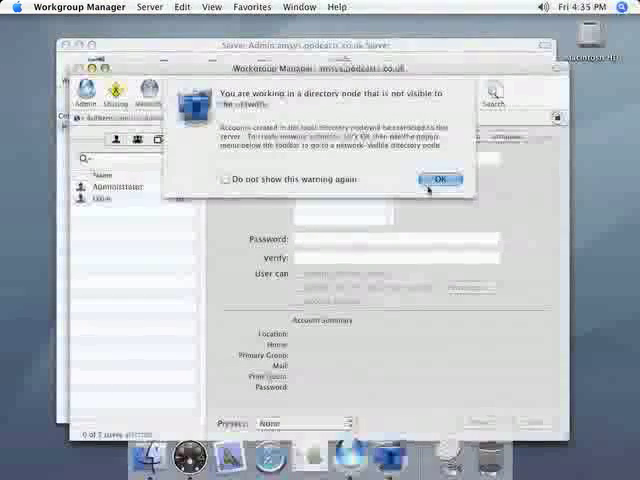
left_click(438, 180)
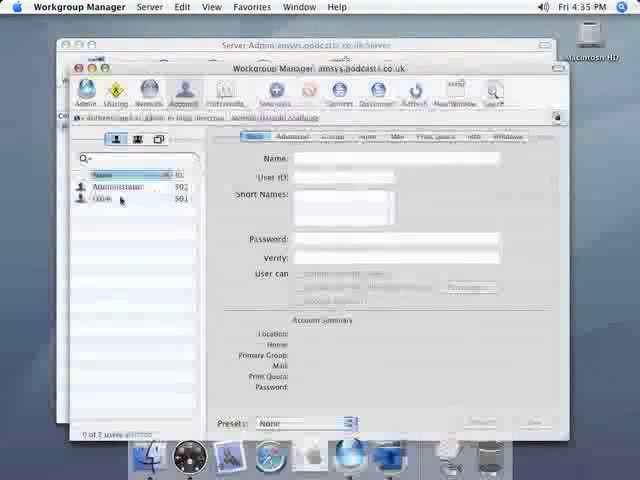
left_click(120, 200)
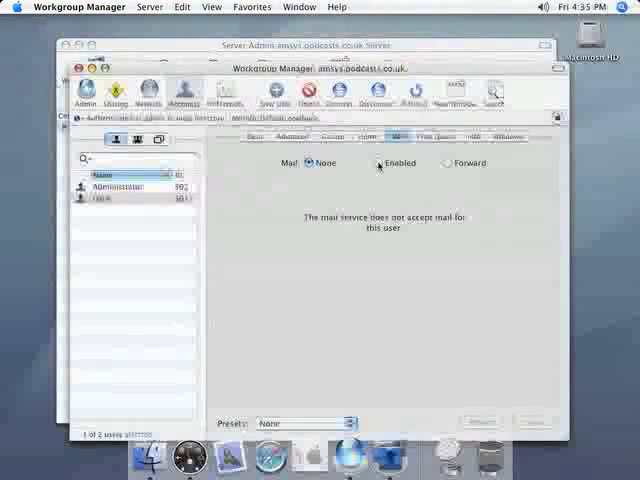
left_click(378, 164)
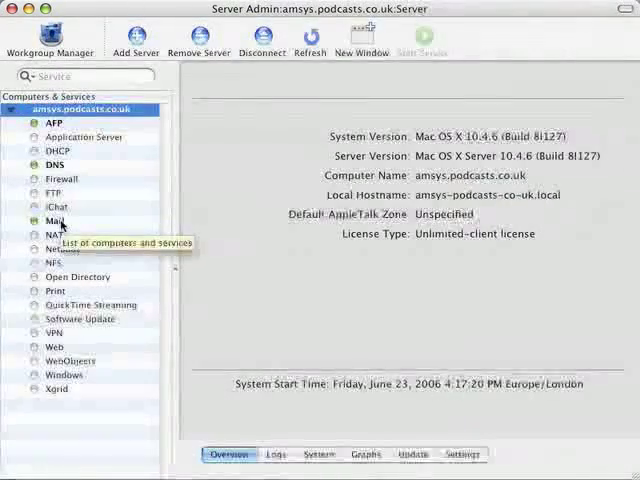
Allow PLAIN SMTP authentication under Mail > Advanced > Security and save
left_click(52, 220)
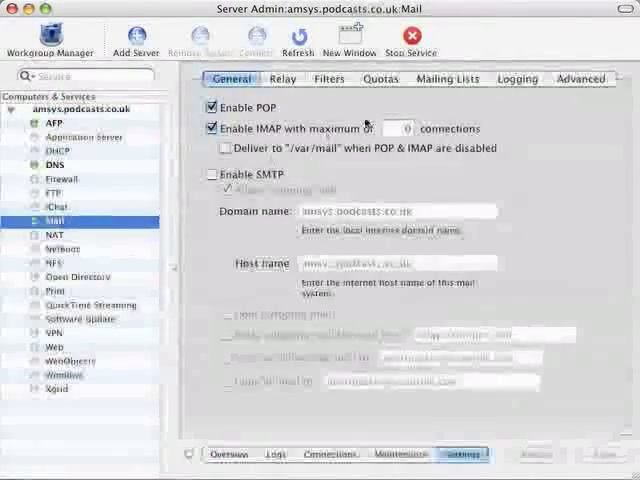
left_click(224, 176)
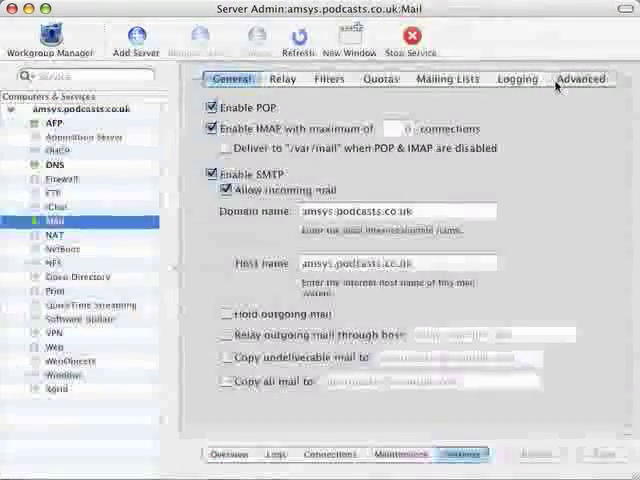
left_click(580, 78)
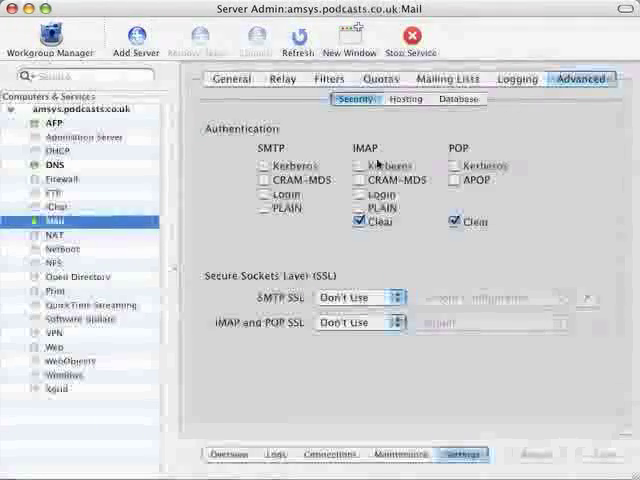
left_click(262, 208)
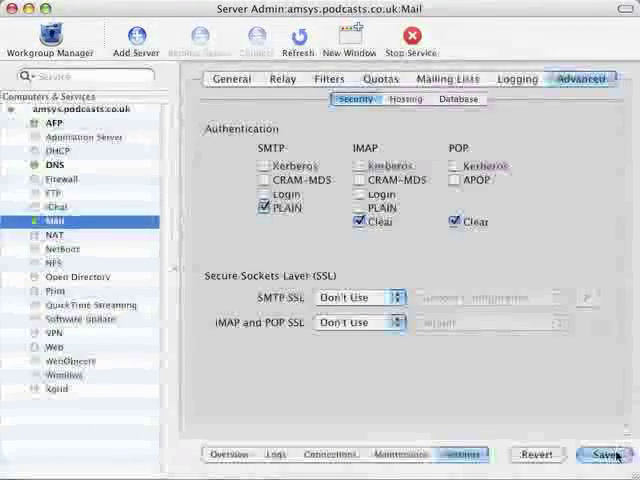
left_click(608, 456)
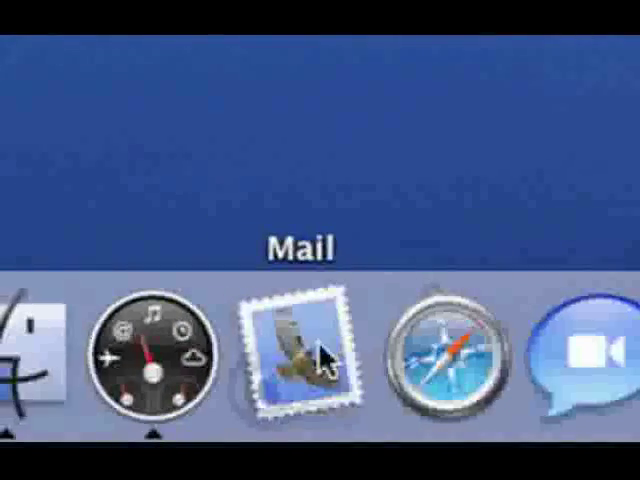
Launch Mail and choose POP as the new account's type
left_click(300, 356)
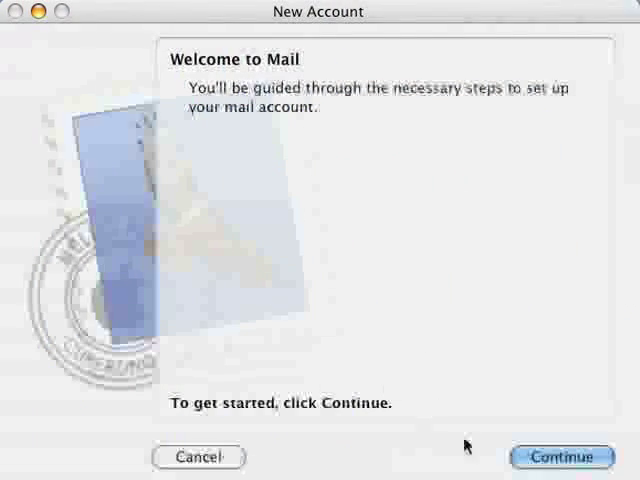
left_click(562, 456)
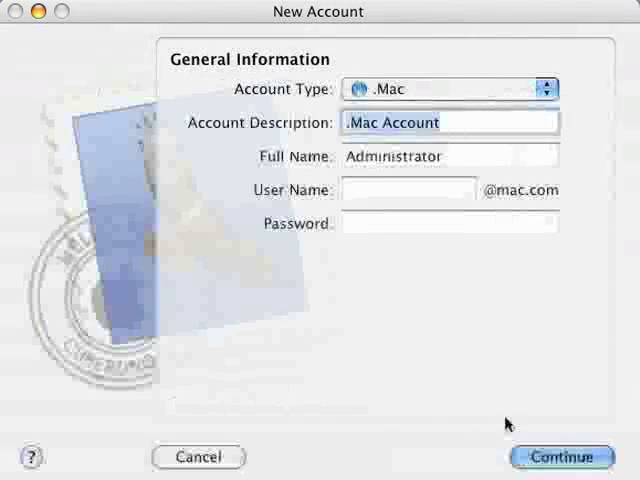
left_click(444, 88)
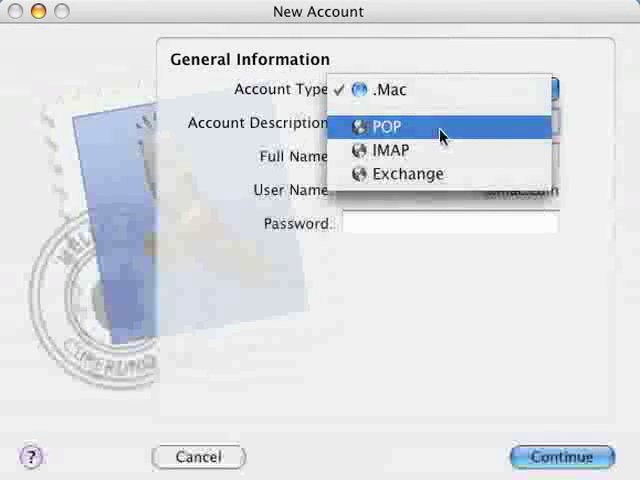
left_click(384, 126)
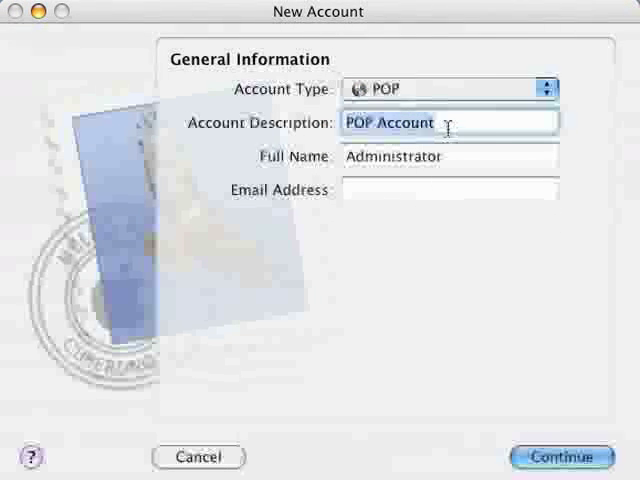
type("A")
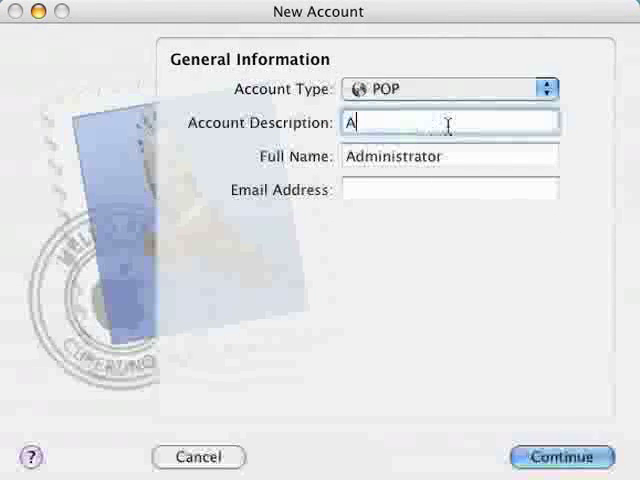
type("dmin Acc")
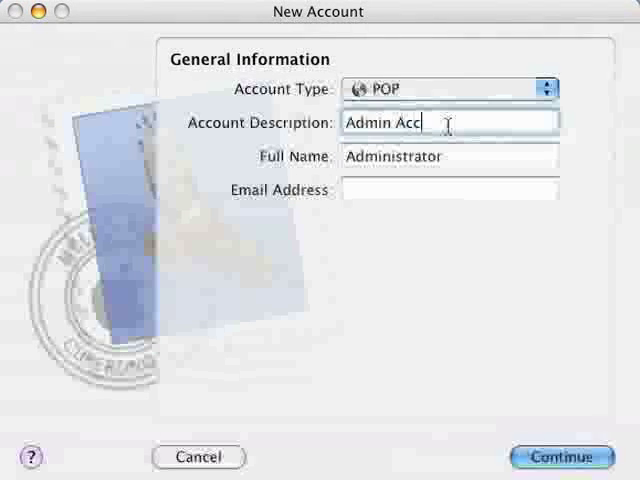
type("ount")
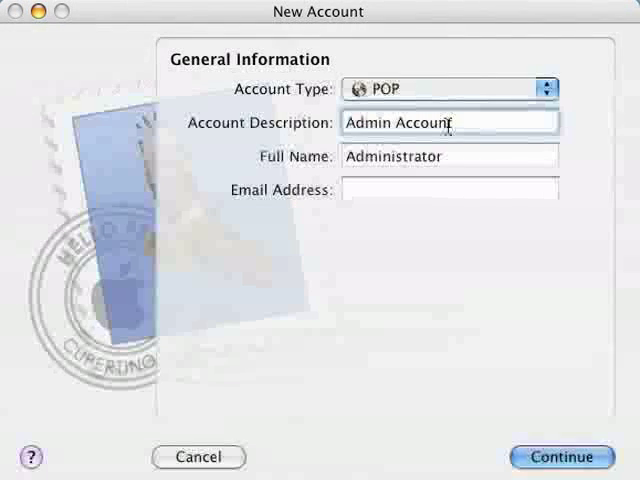
left_click(448, 156)
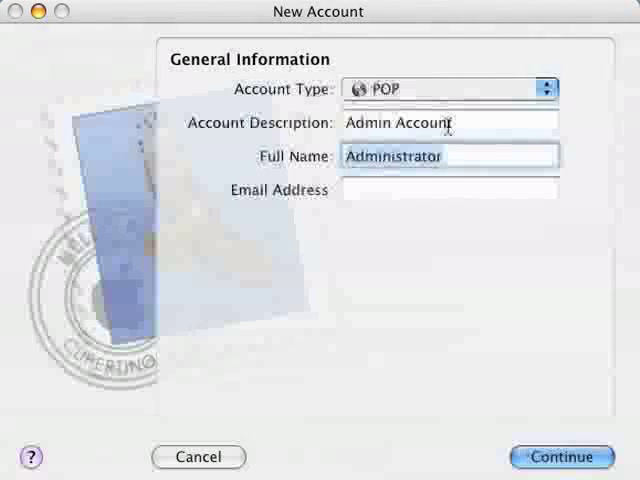
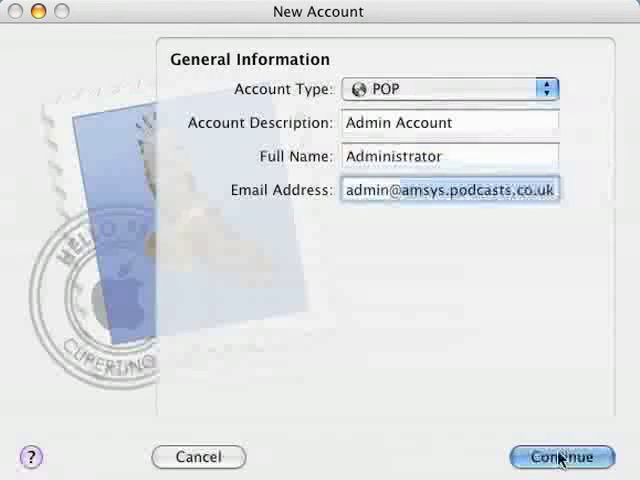
Enter the incoming server password and continue through the server check
left_click(560, 456)
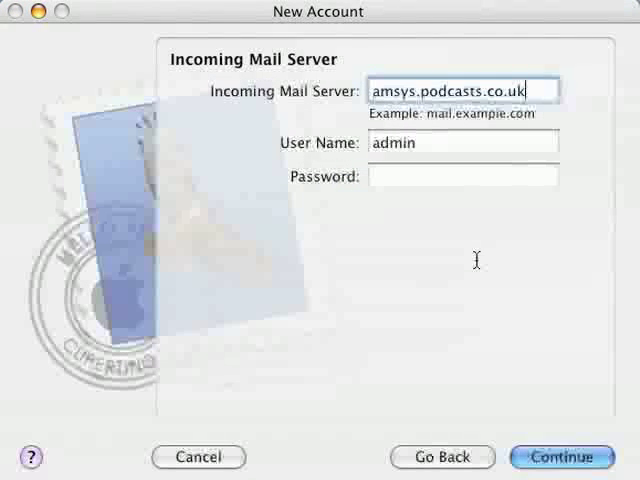
left_click(464, 176)
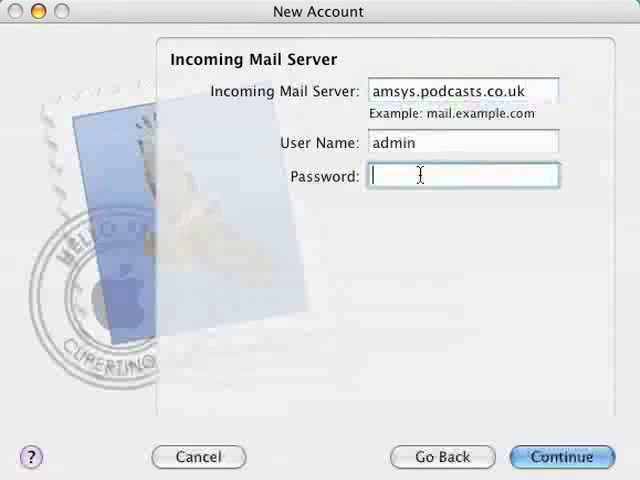
type("••••")
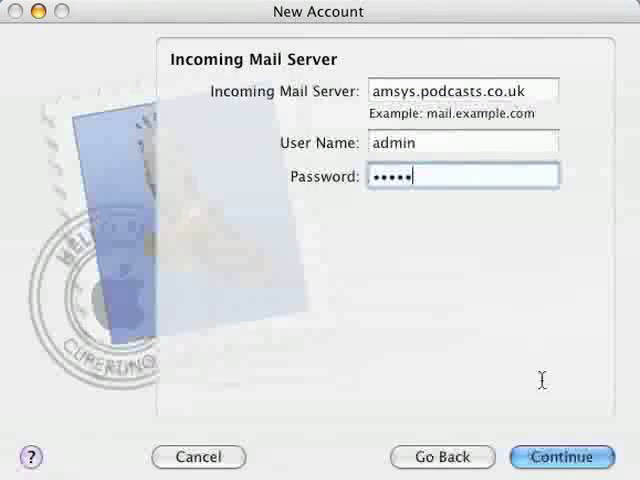
left_click(560, 456)
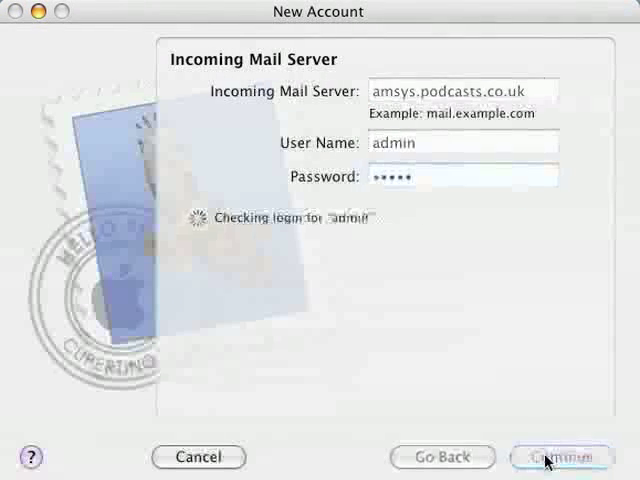
left_click(560, 456)
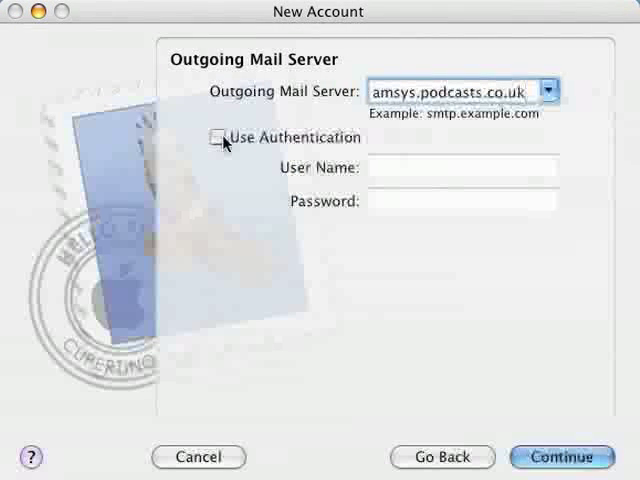
Require outgoing authentication as admin, accept the summary and finish creating Admin Account
left_click(216, 136)
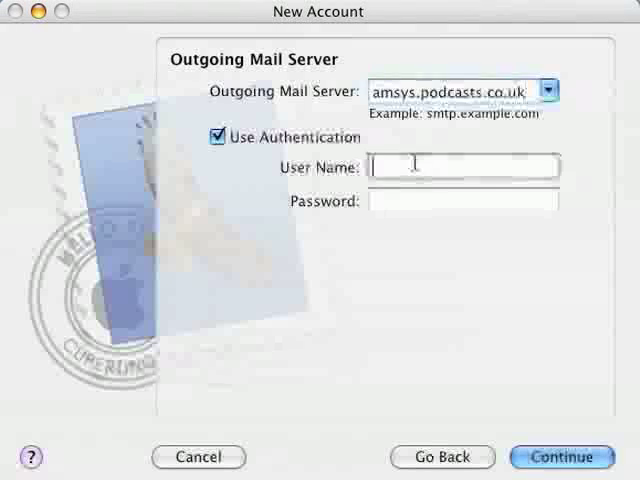
type("admin")
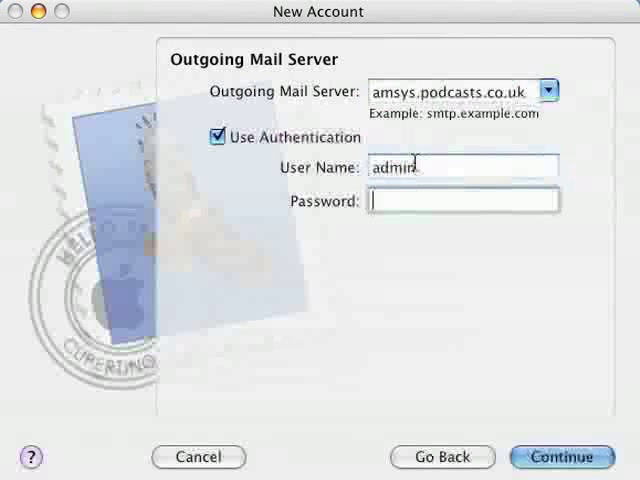
type("•••••")
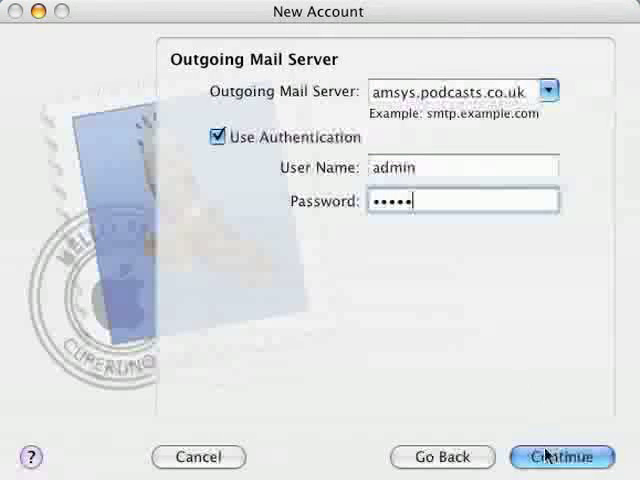
left_click(560, 456)
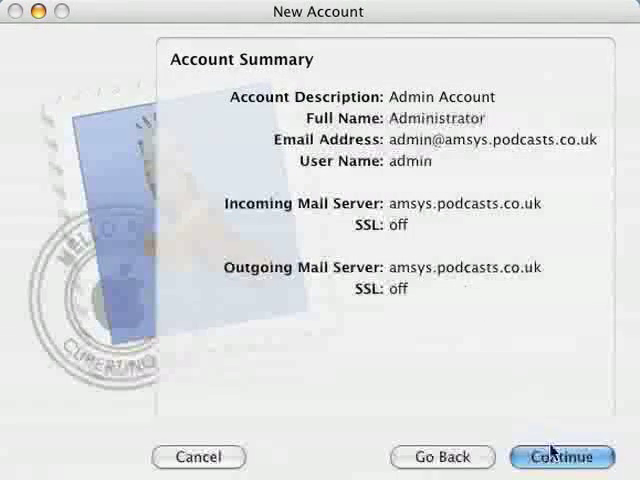
left_click(560, 456)
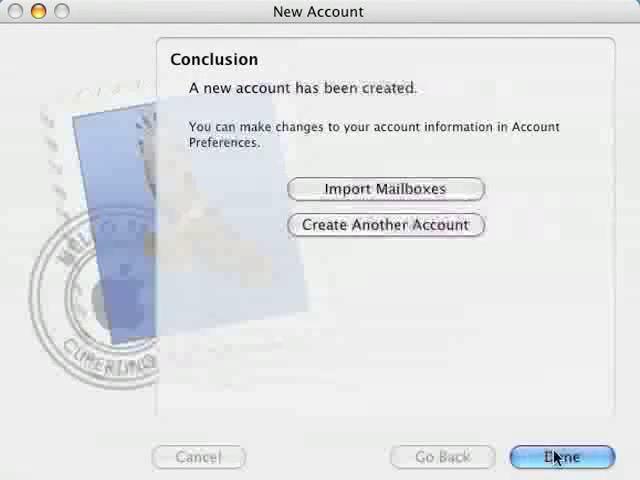
left_click(564, 456)
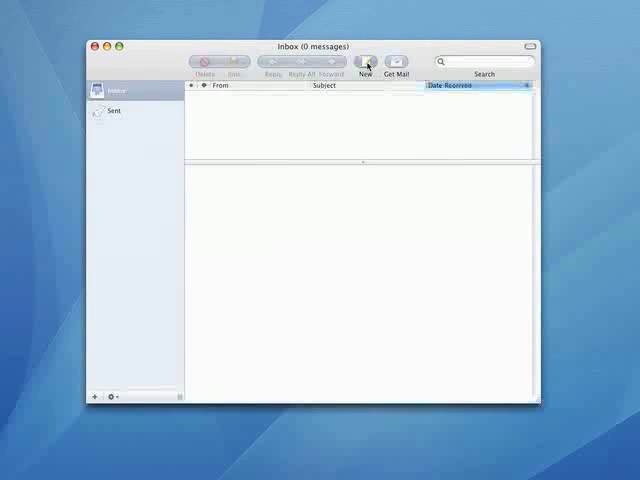
left_click(368, 62)
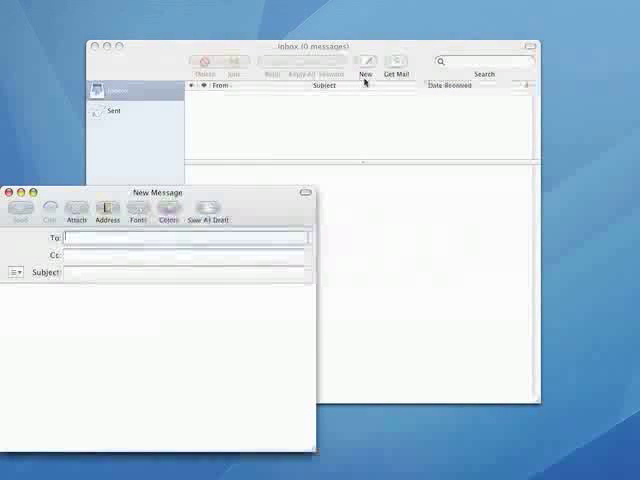
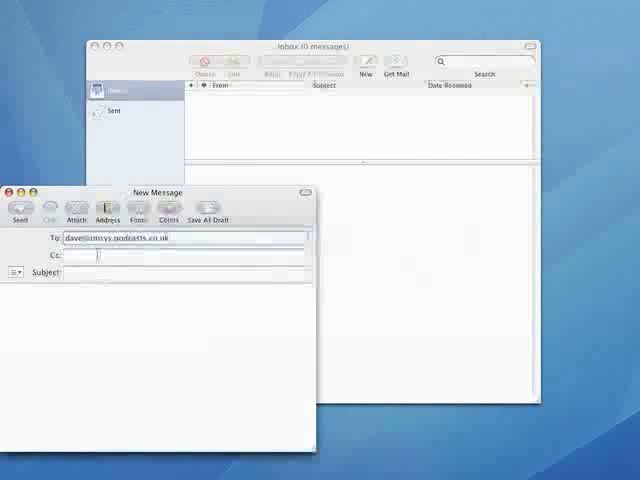
type("Hello Dave")
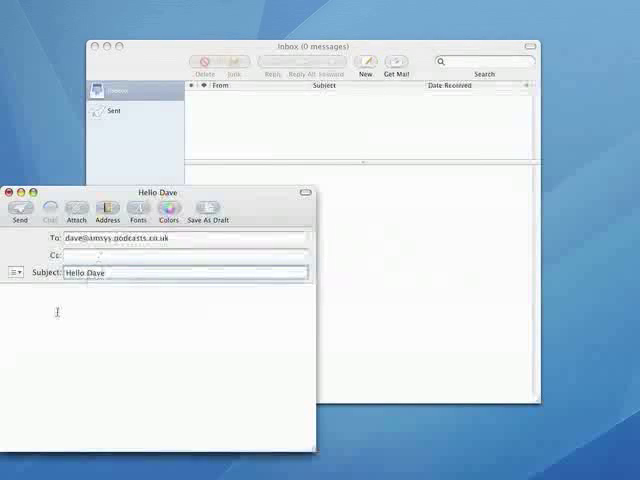
type("Can you read this?")
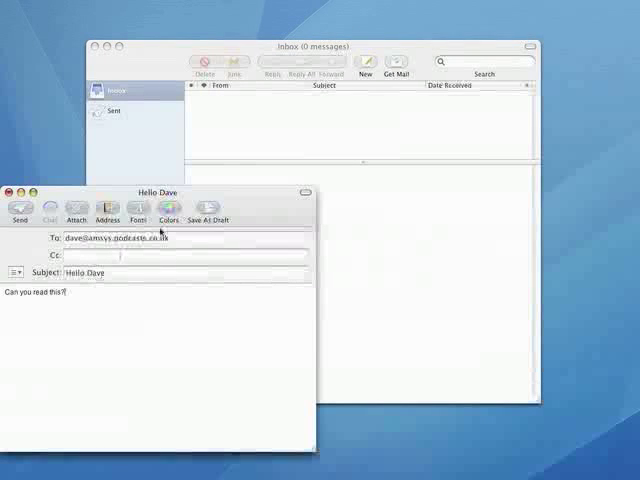
left_click(20, 212)
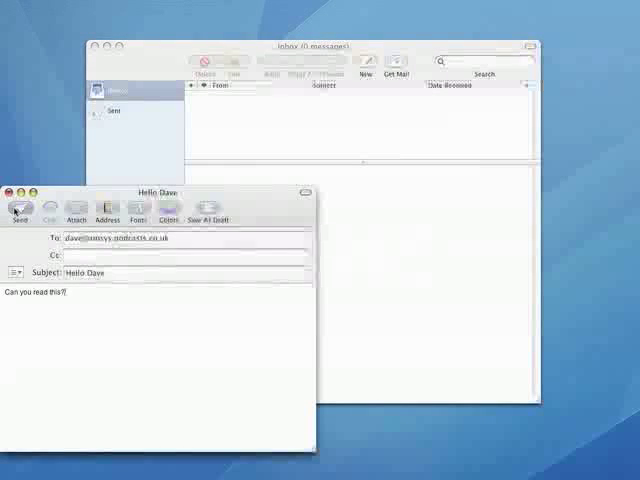
left_click(20, 216)
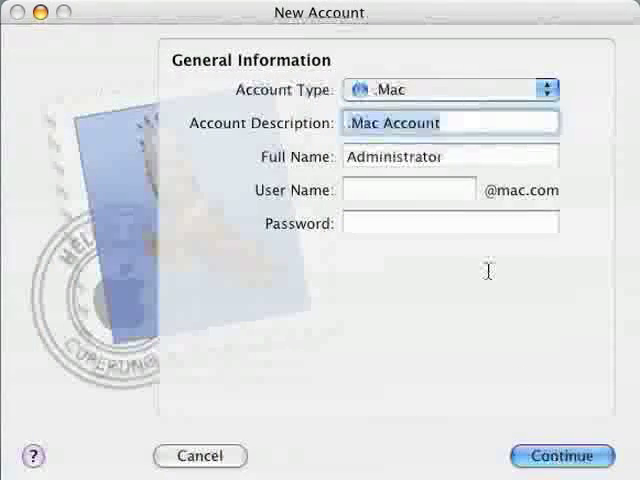
left_click(448, 88)
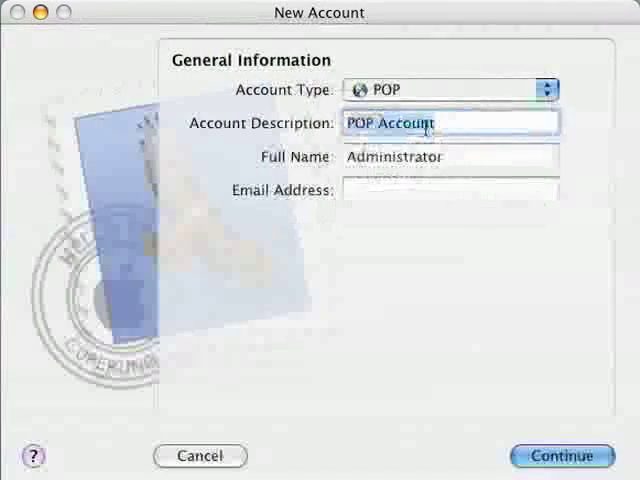
type("Dave")
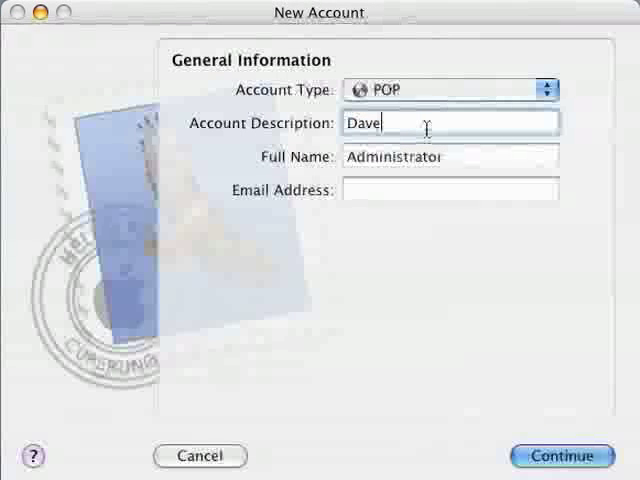
type("'s Ea")
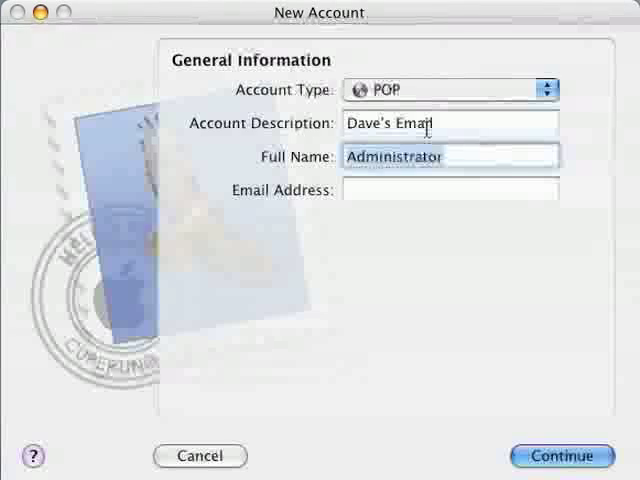
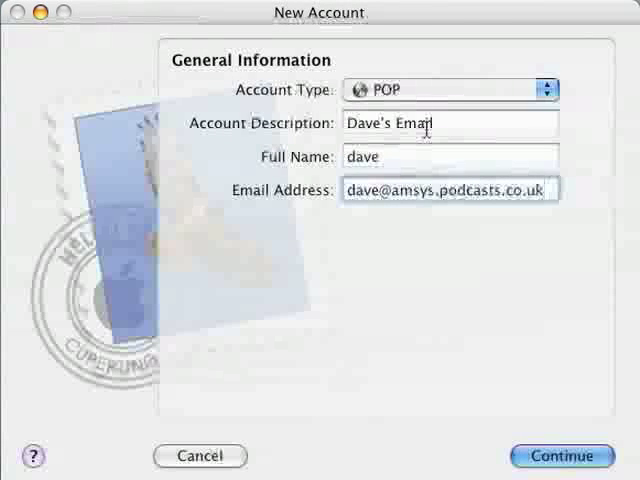
left_click(562, 456)
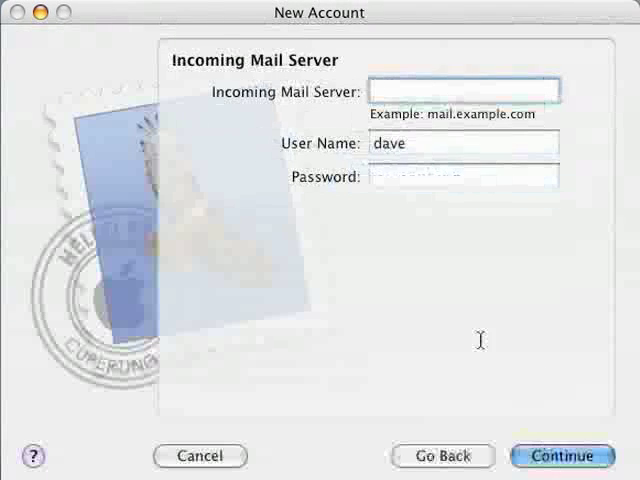
Set incoming server amsys.podcasts.co.uk with Dave's password and continue
type("amsys")
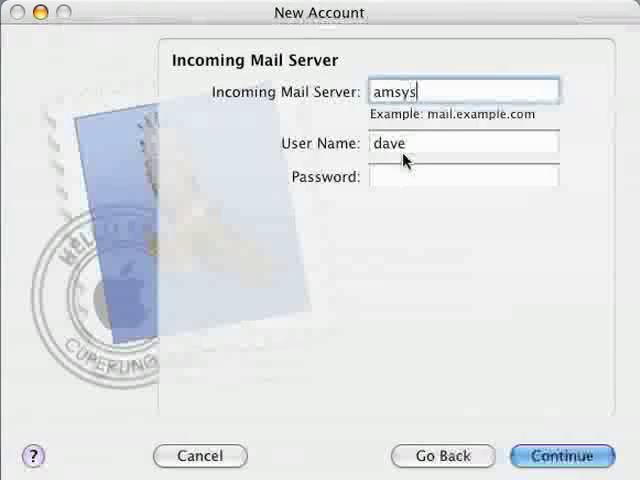
type(".podcasts")
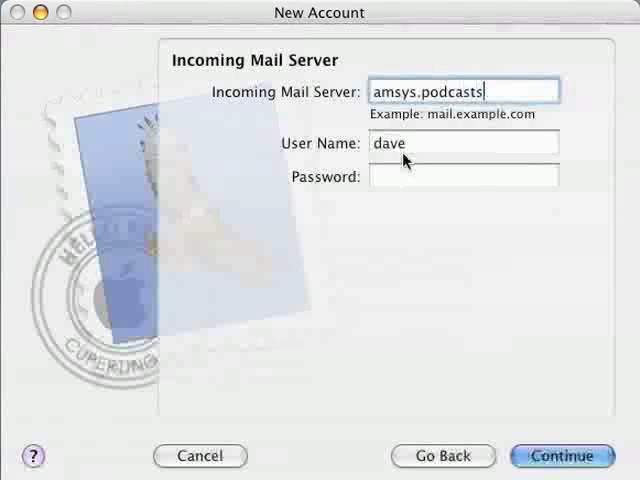
type(".co.uk")
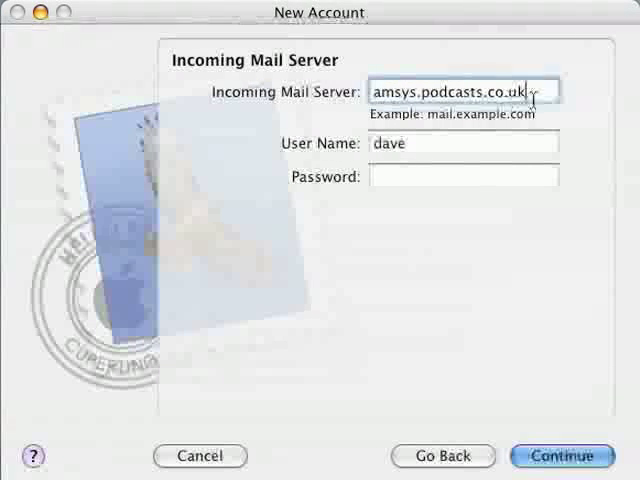
left_click(464, 176)
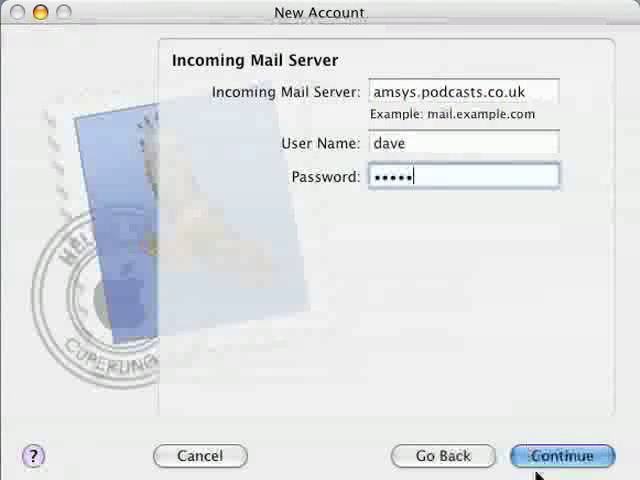
left_click(560, 456)
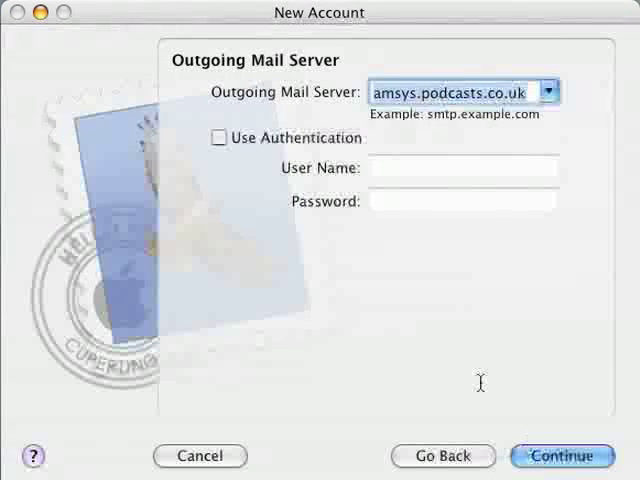
Require outgoing authentication as dave, confirm the summary and finish creating the account
left_click(218, 138)
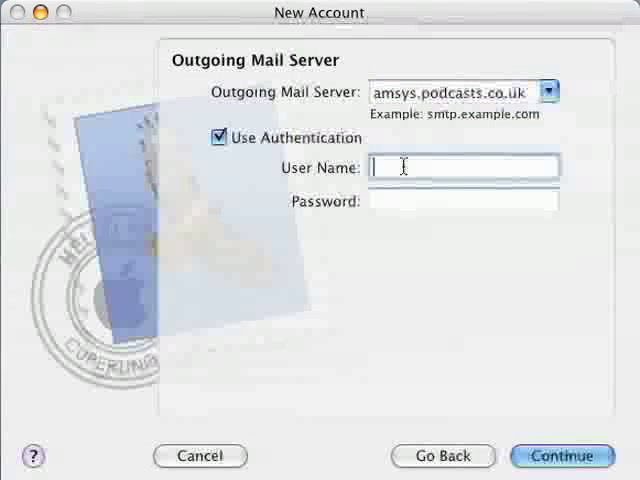
type("dave")
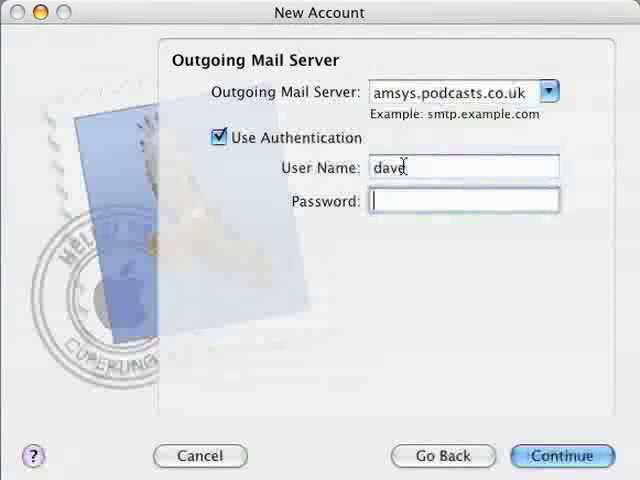
type("password")
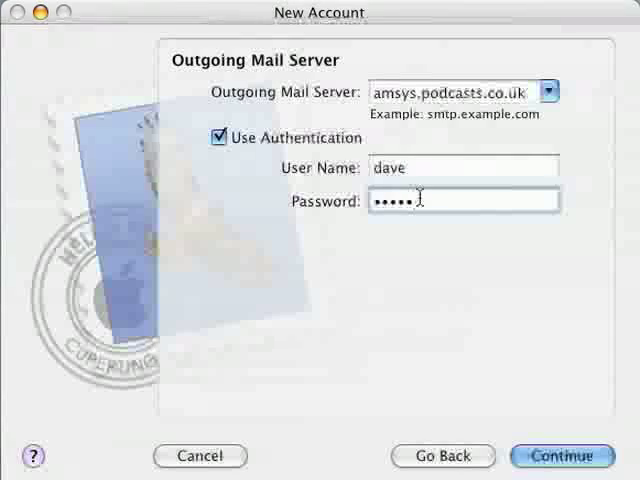
left_click(560, 456)
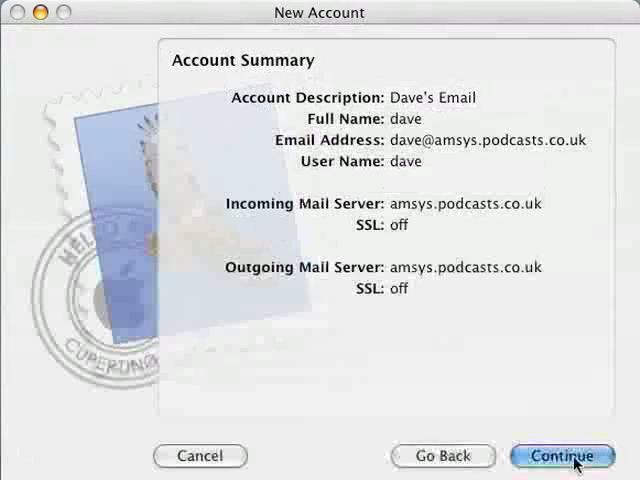
left_click(562, 456)
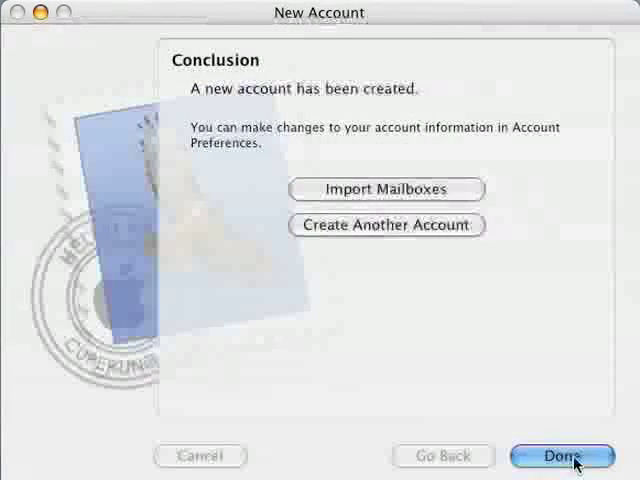
left_click(560, 456)
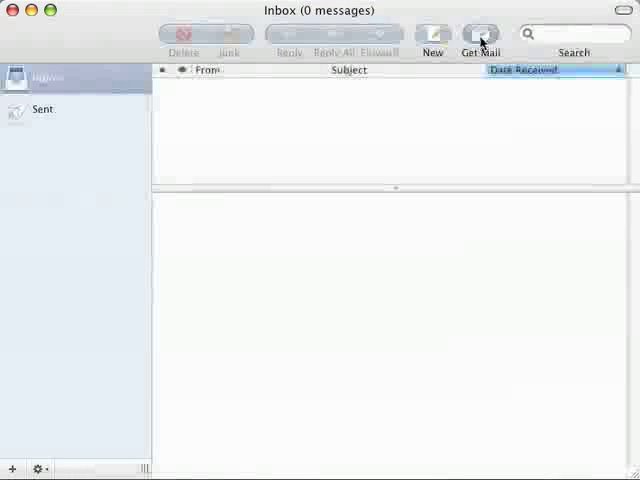
Get new mail, read the Hello Dave message and start a reply
left_click(480, 36)
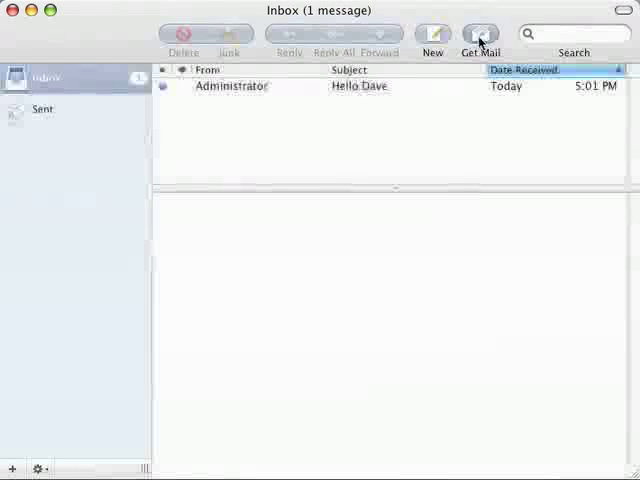
left_click(230, 86)
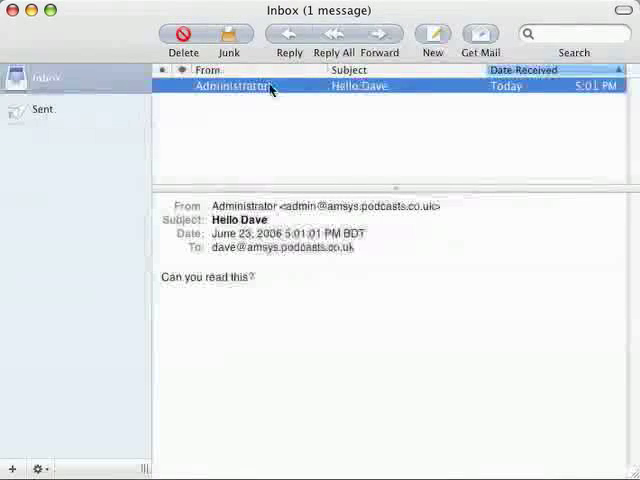
left_click(288, 38)
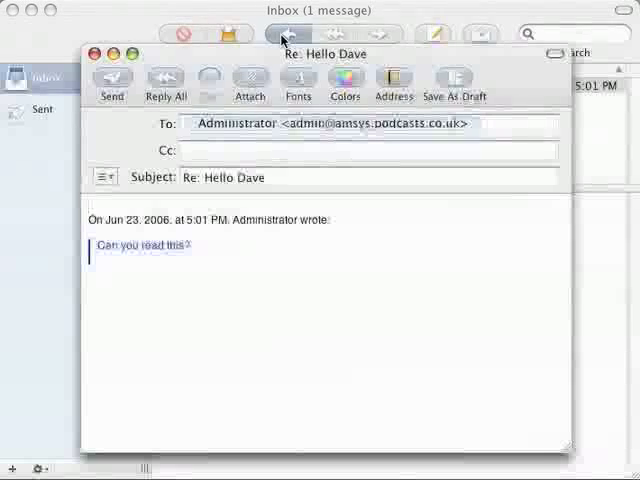
Write the reply 'I certainly can thank you!' and send it to Administrator
type("I can")
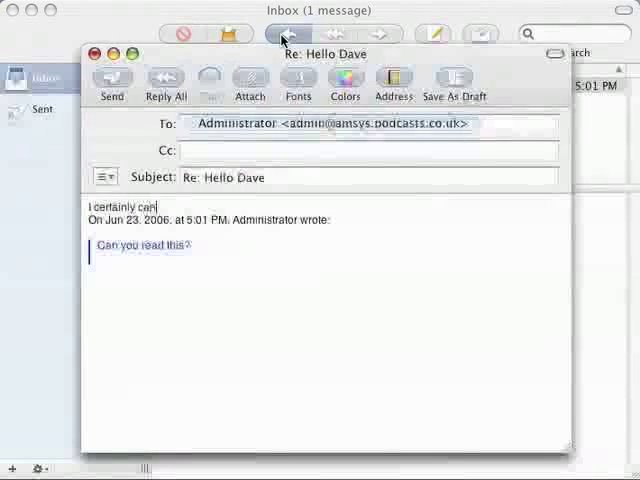
type("thank")
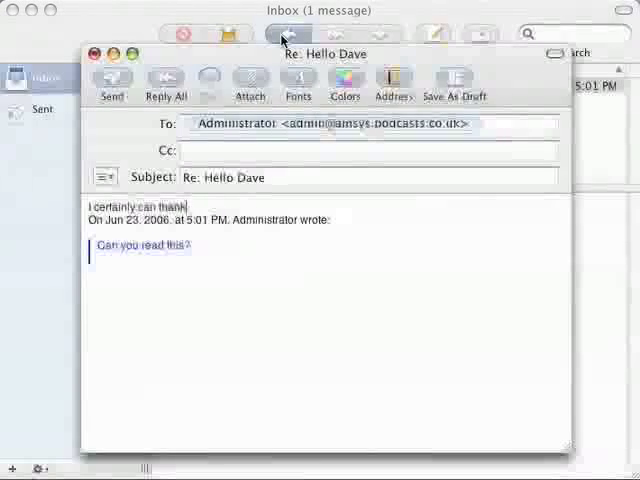
type("you!")
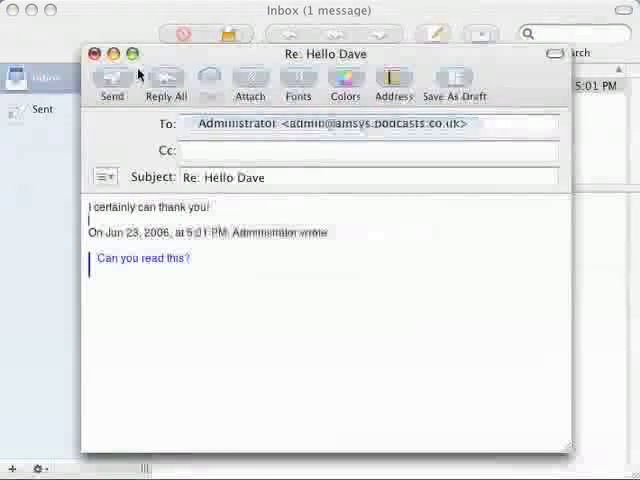
left_click(112, 82)
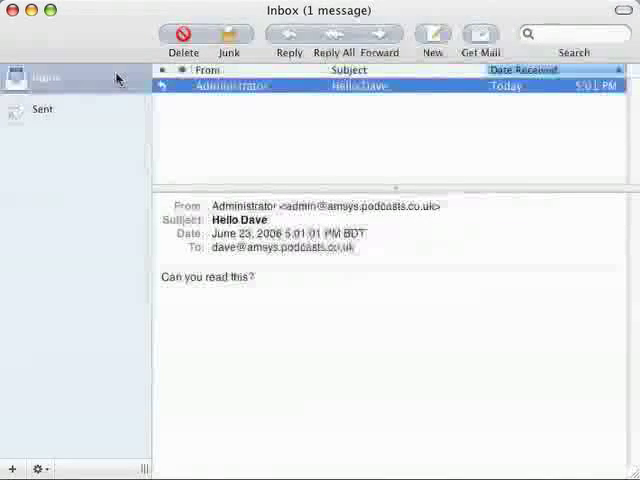
Switch to the Administrator's Mail and fetch Dave's reply into the inbox
left_click(182, 36)
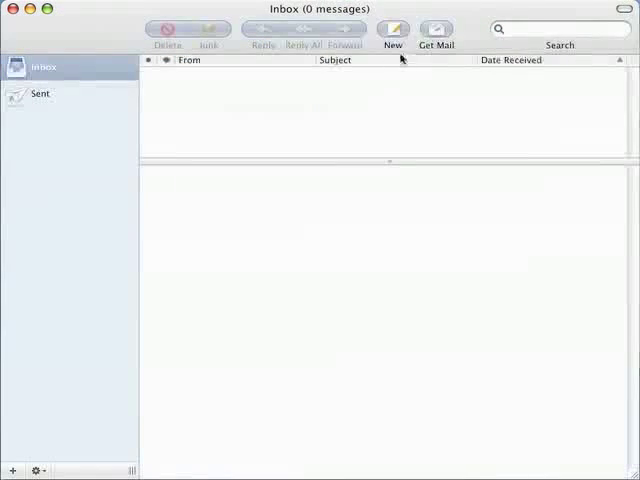
left_click(436, 32)
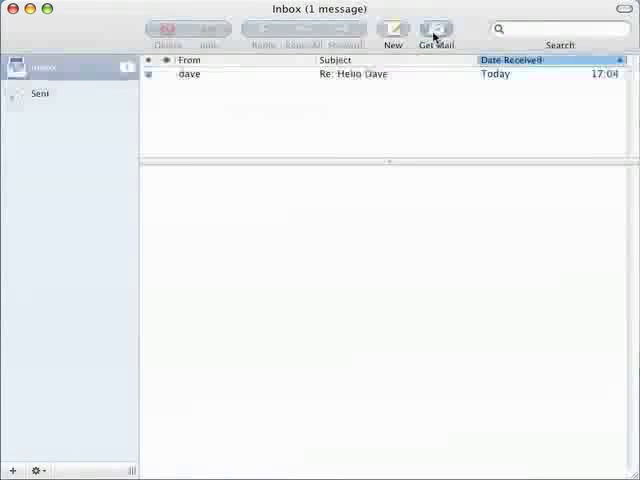
left_click(300, 72)
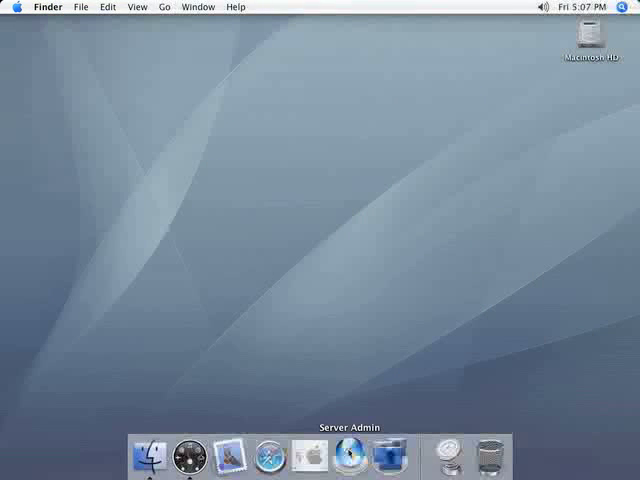
Launch Server Admin and show amsys.podcasts.co.uk's stopped Web service
left_click(352, 460)
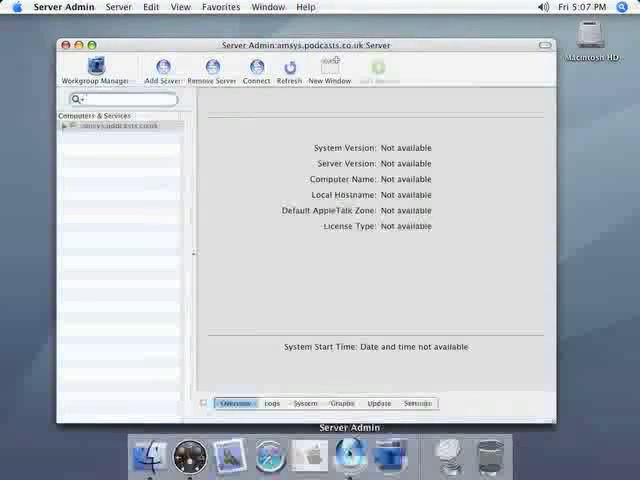
left_click(118, 126)
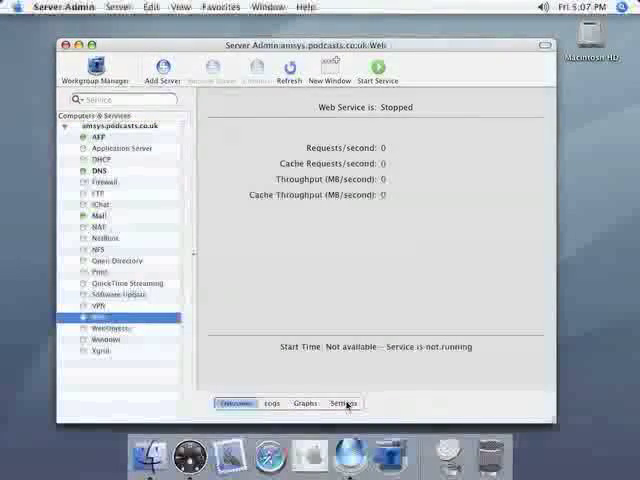
Assign the server's IP address to the amsys.podcasts.co.uk site on port 80 and save
left_click(344, 404)
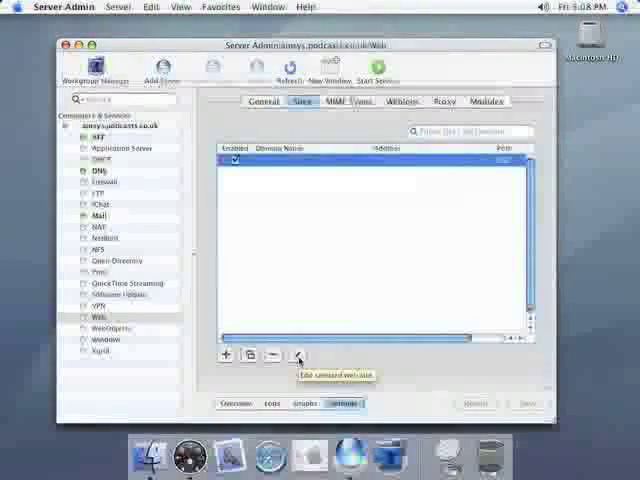
left_click(296, 356)
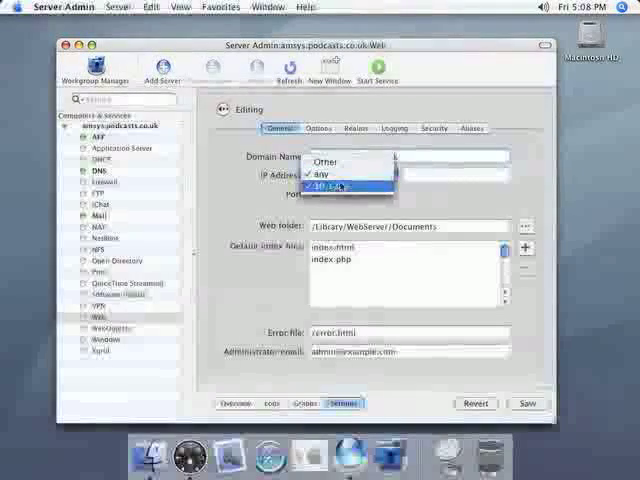
left_click(344, 188)
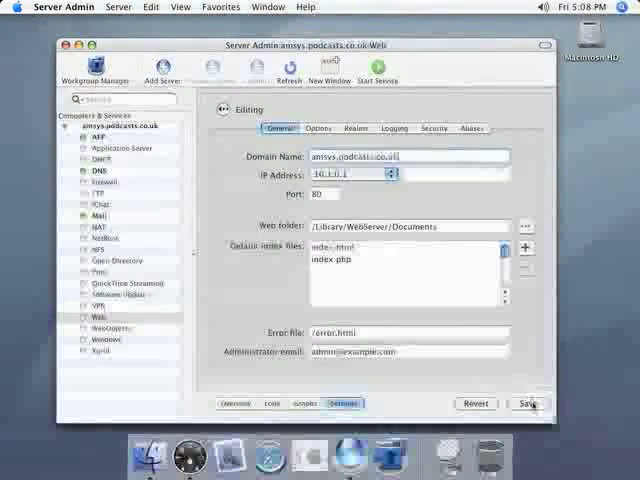
left_click(526, 404)
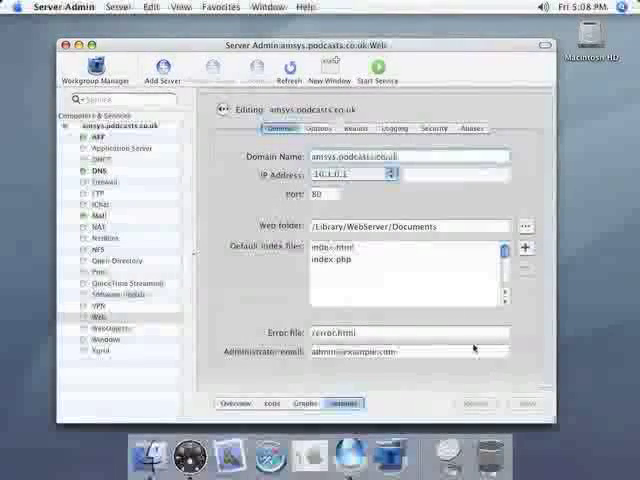
Turn on WebMail in the site's Options alongside Performance Cache and save
left_click(318, 128)
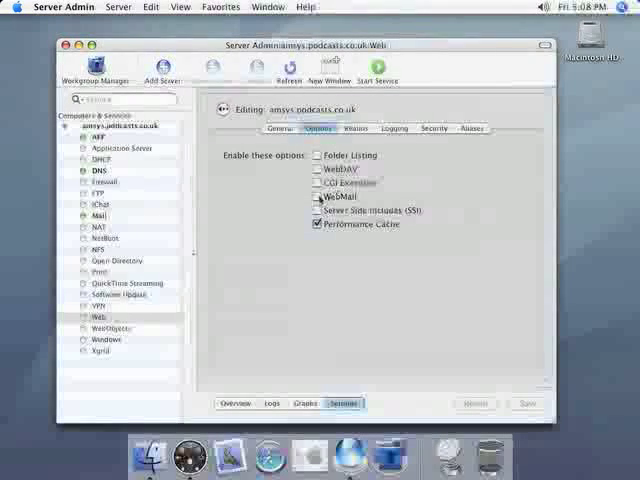
left_click(318, 196)
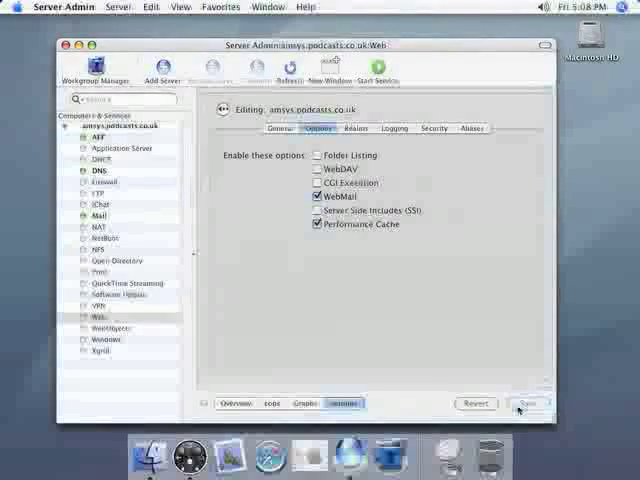
left_click(524, 404)
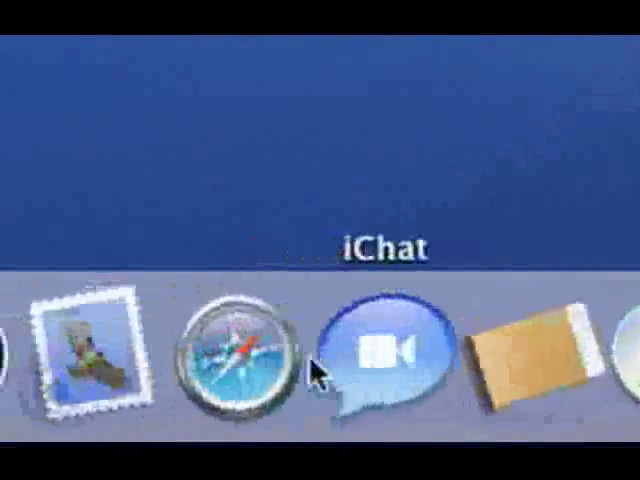
mouse_move(310, 370)
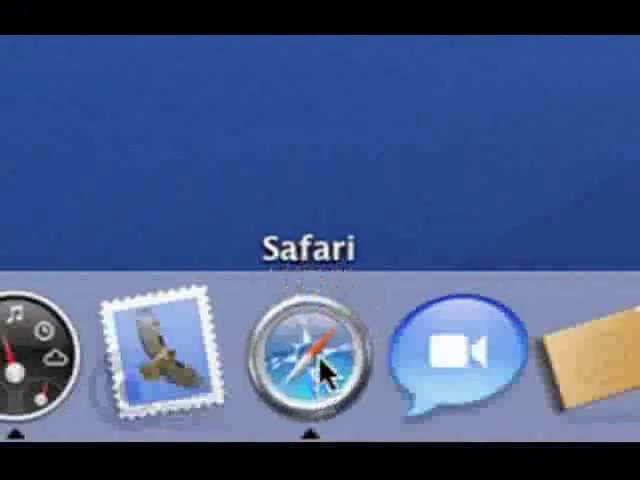
Launch Safari and log in to WebMail as dave to reach the inbox
left_click(312, 356)
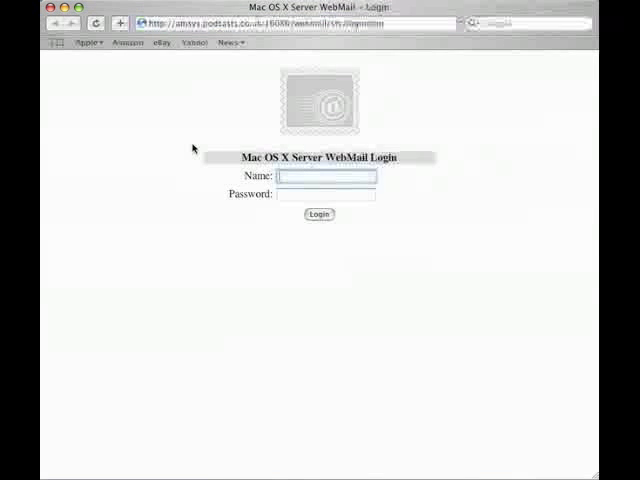
type("dave")
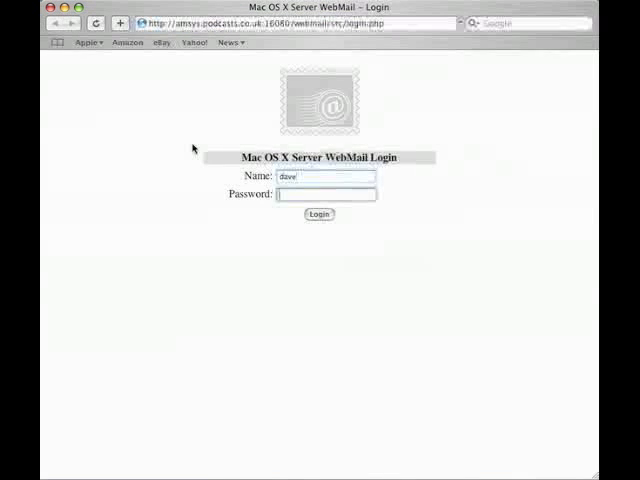
type("•••••")
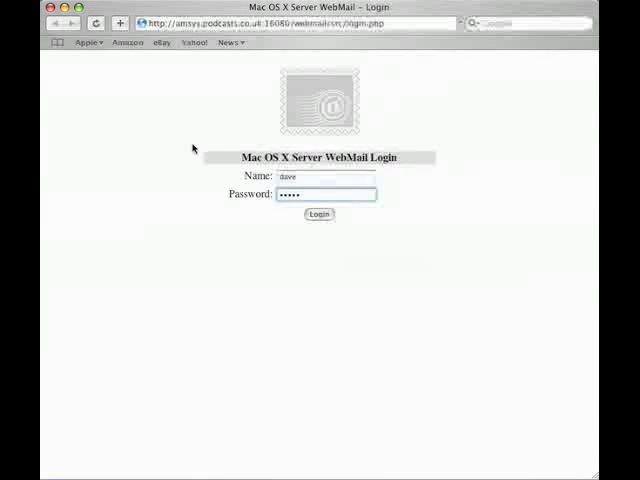
left_click(318, 214)
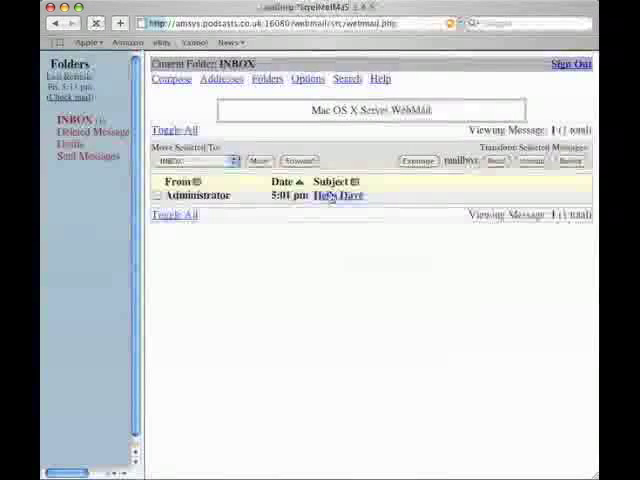
Tick the Administrator's 'Hello Dave' message in SquirrelMail and return to Server Admin
left_click(336, 196)
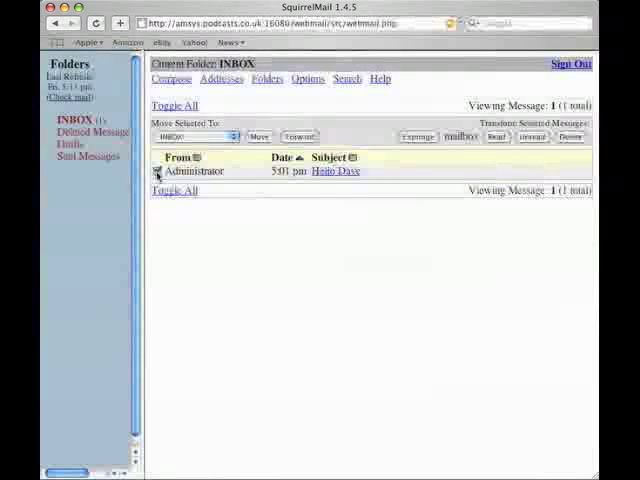
left_click(156, 170)
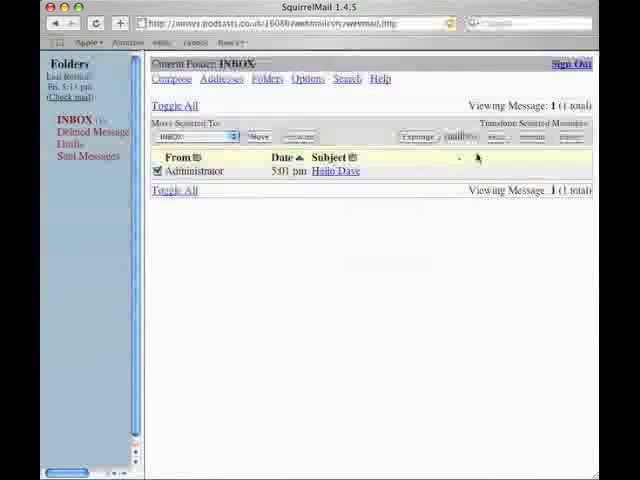
left_click(572, 136)
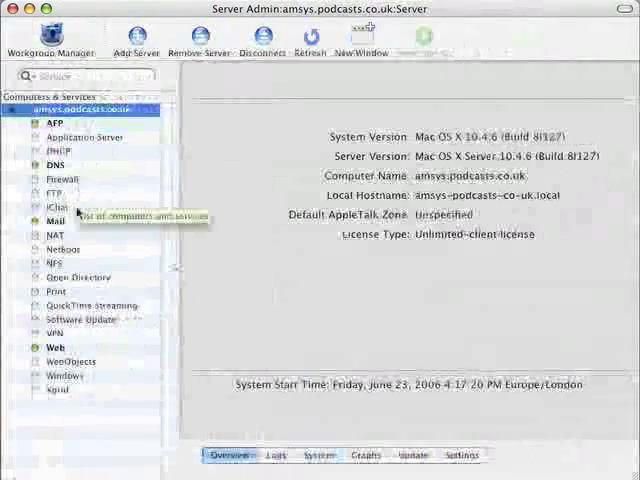
Go to the Mail service's Filters settings
left_click(52, 220)
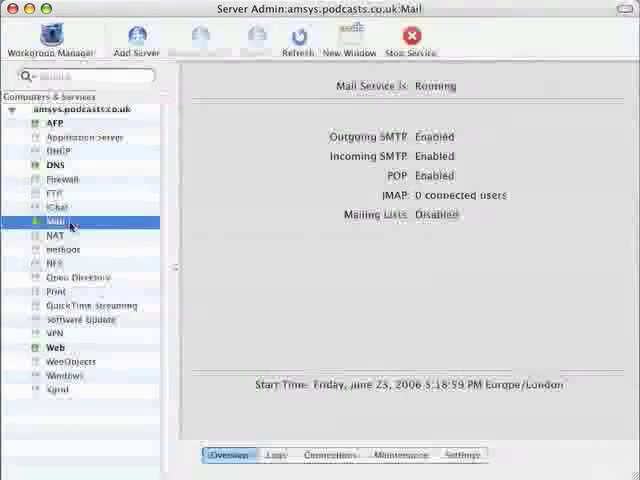
left_click(460, 456)
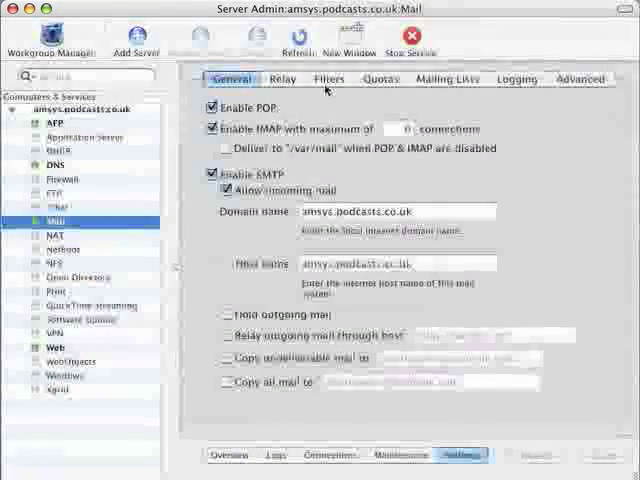
left_click(324, 78)
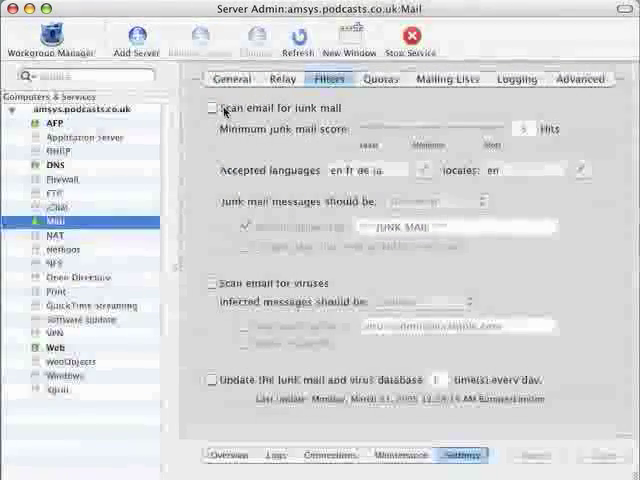
Enable junk mail scanning with junk messages Delivered, and enable virus scanning
left_click(210, 108)
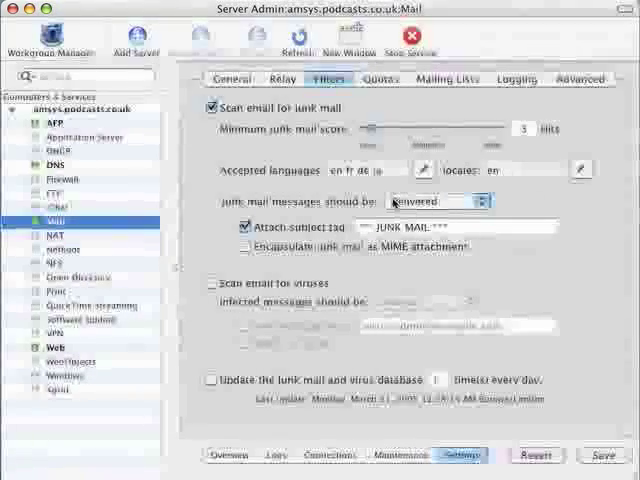
left_click(440, 202)
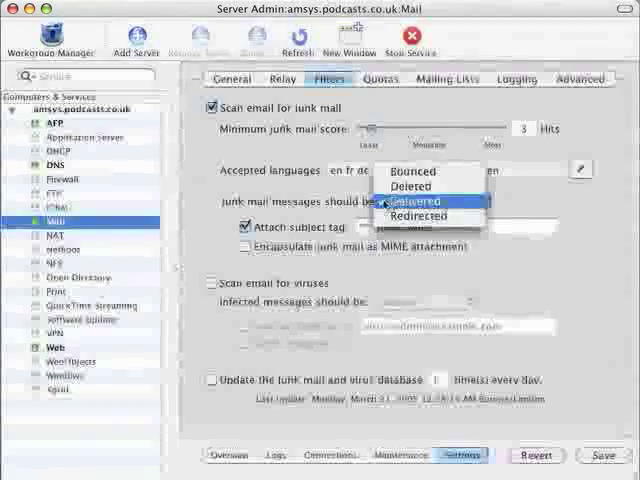
left_click(412, 200)
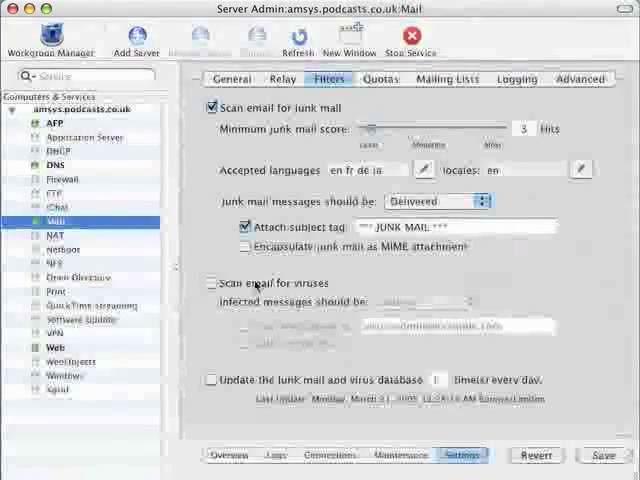
left_click(210, 284)
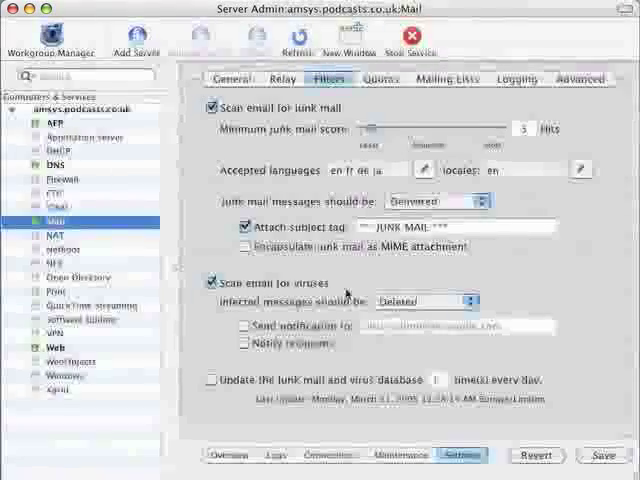
Set infected messages to Quarantined, enable daily junk/virus database updates, and save
left_click(420, 300)
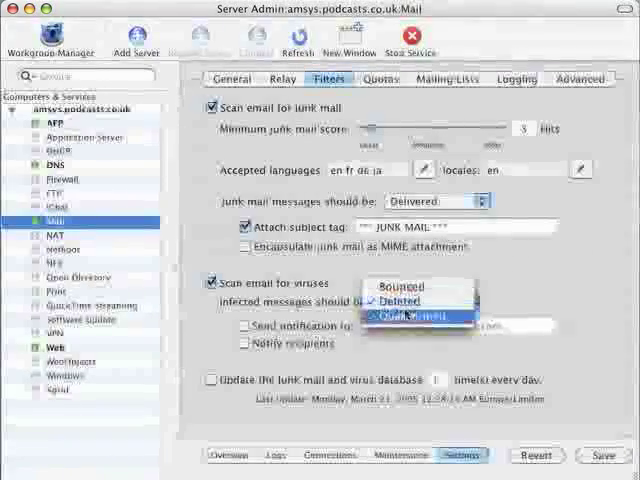
left_click(402, 320)
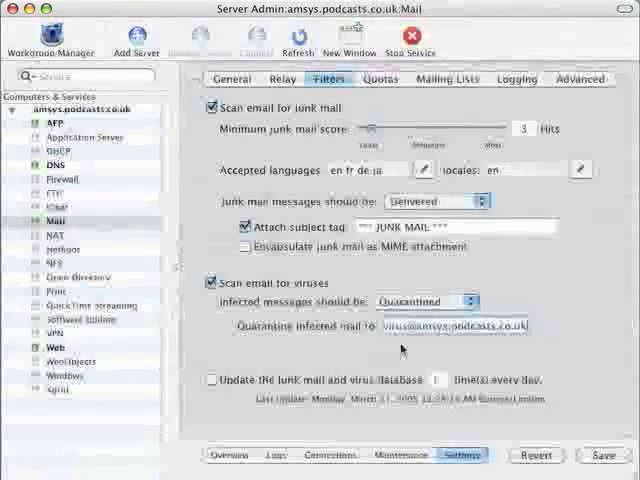
left_click(210, 380)
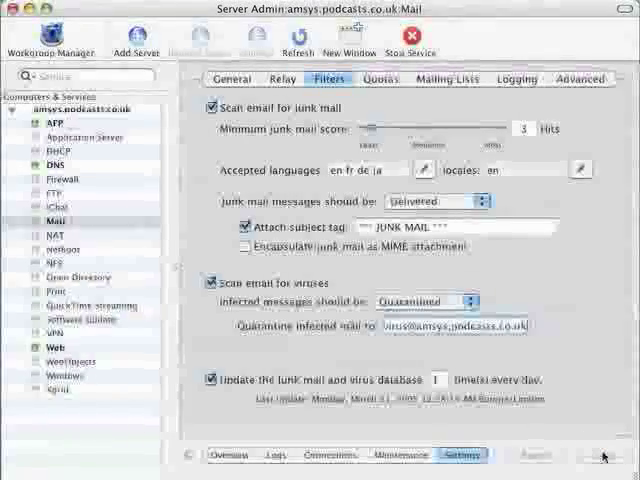
left_click(80, 108)
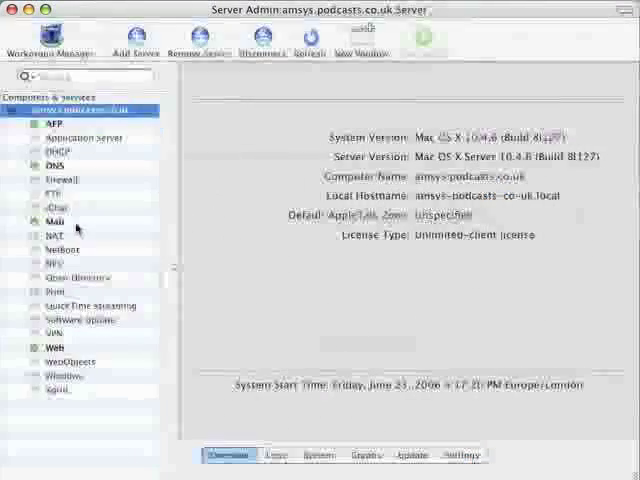
Return to the Mail service's Logging settings
left_click(52, 220)
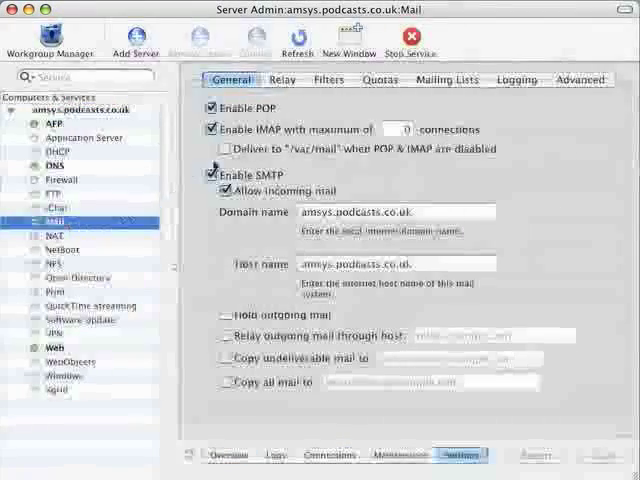
left_click(516, 80)
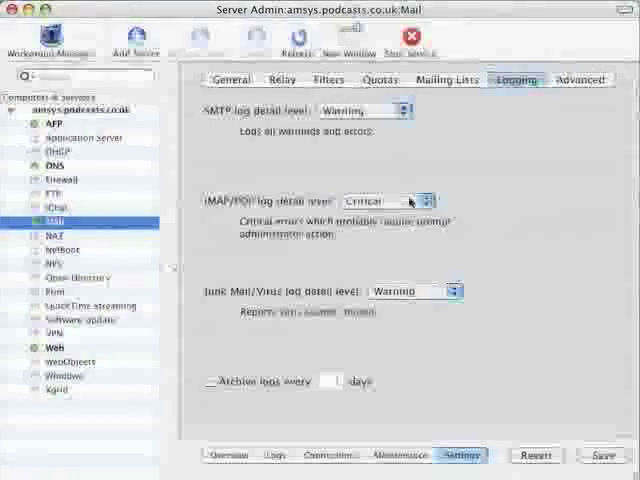
Set IMAP/POP and Junk Mail/Virus log levels to Warning and archive logs every 1 day
left_click(410, 200)
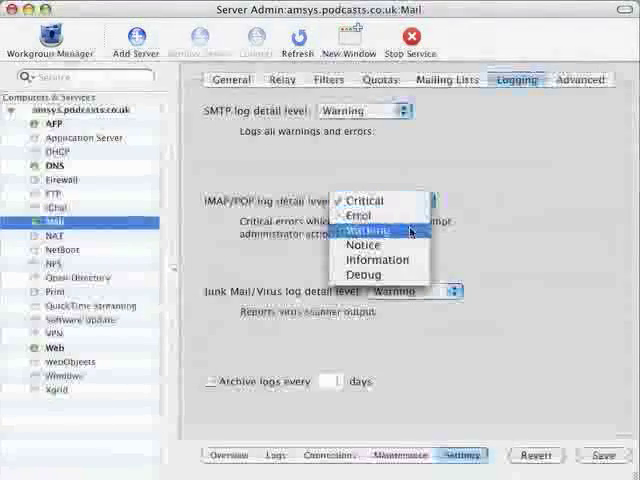
left_click(380, 230)
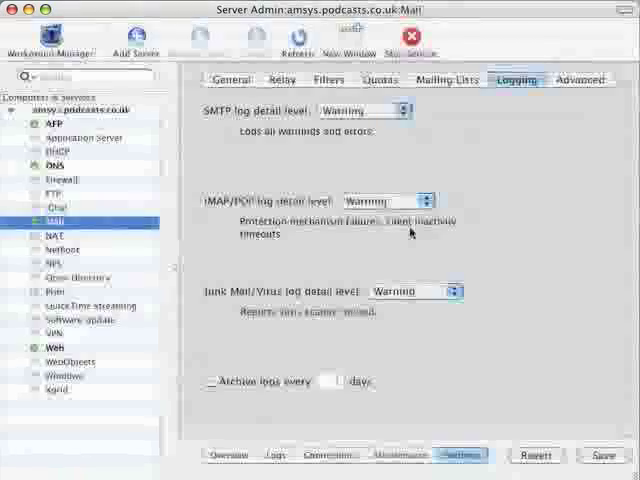
left_click(416, 292)
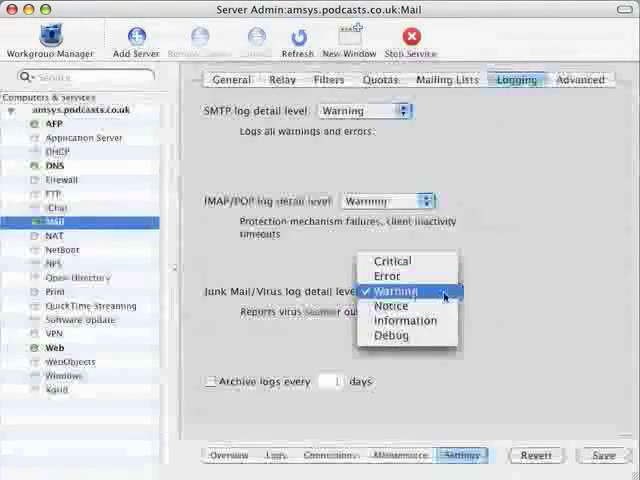
left_click(384, 290)
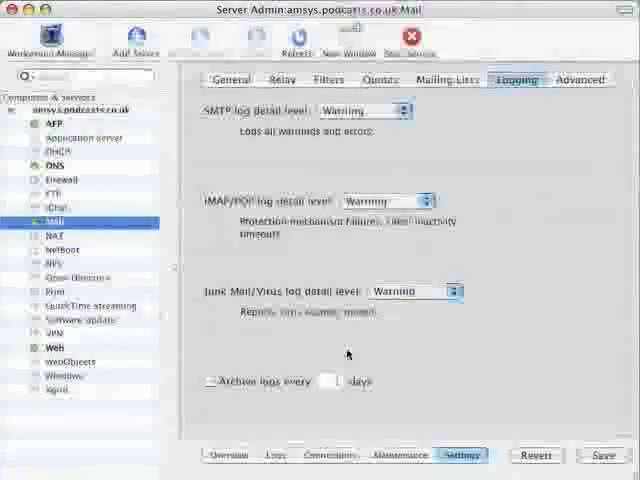
left_click(208, 380)
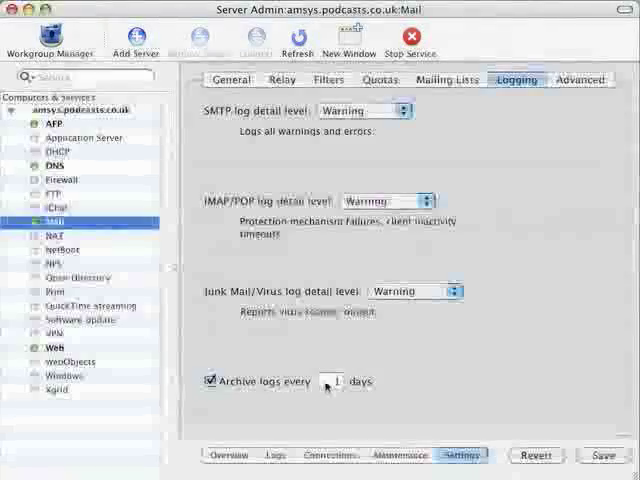